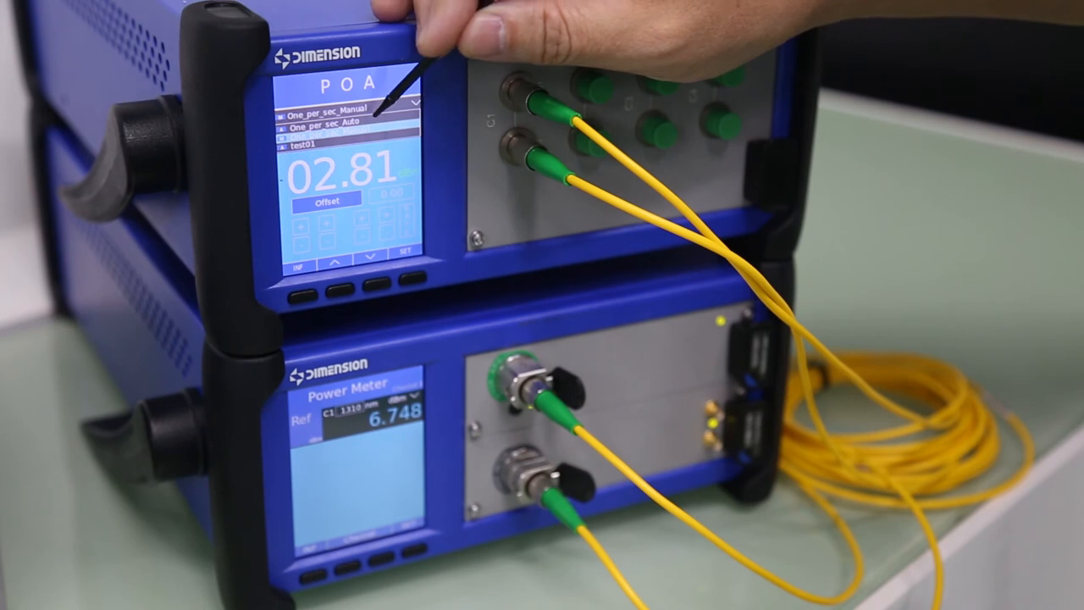
Select the One_per_sec_Auto profile from the dropdown, giving 02.81 dB at 1310 nm.
{"action": "left_click", "coordinate": [339, 120]}
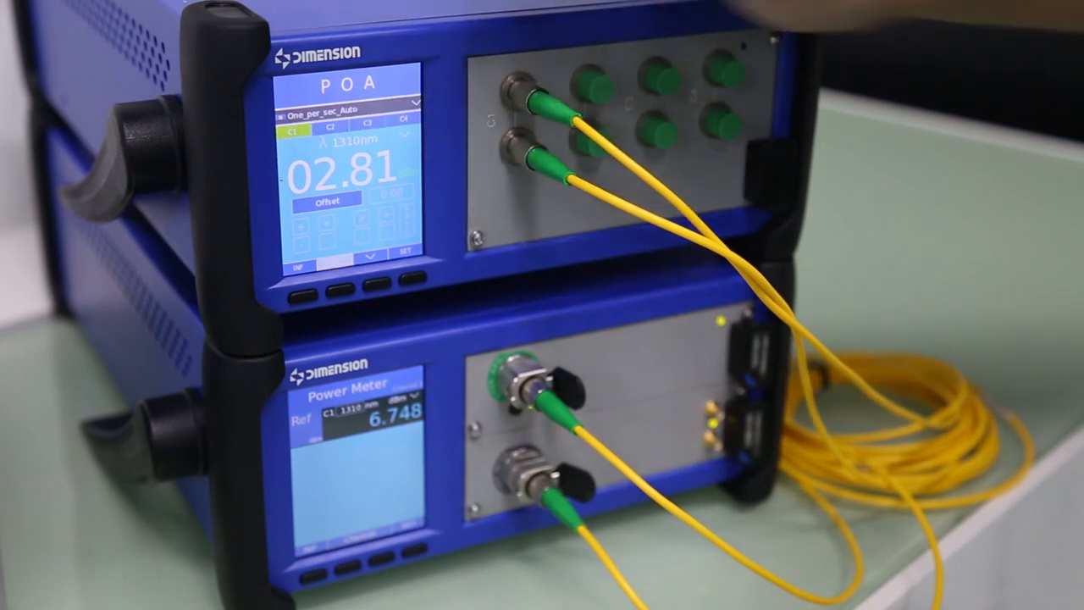